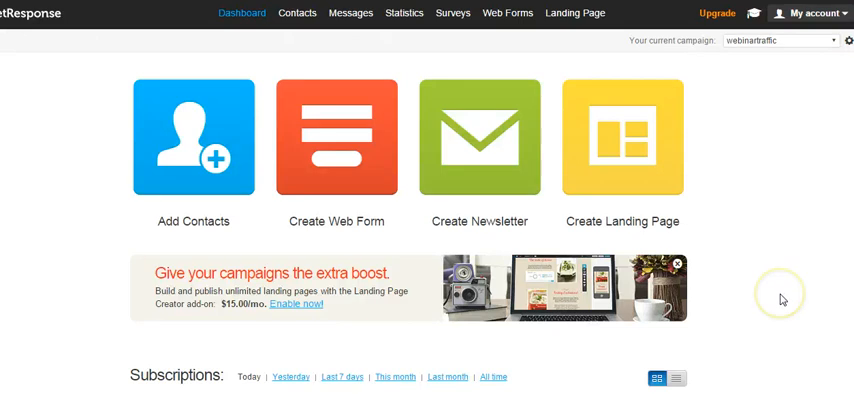
mouse_move(782, 300)
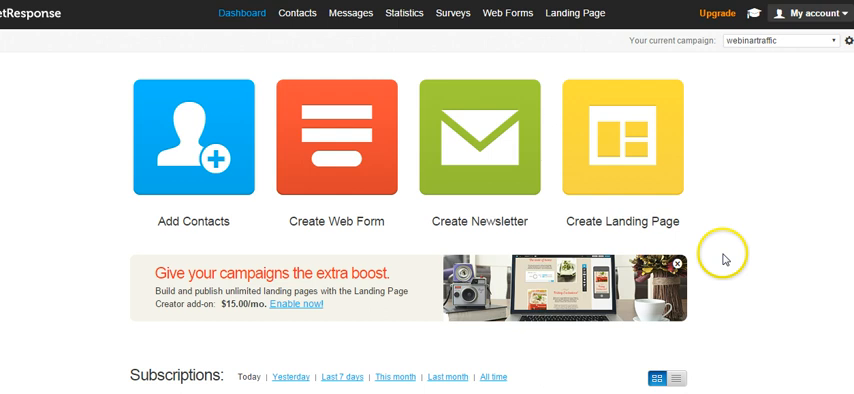
mouse_move(742, 216)
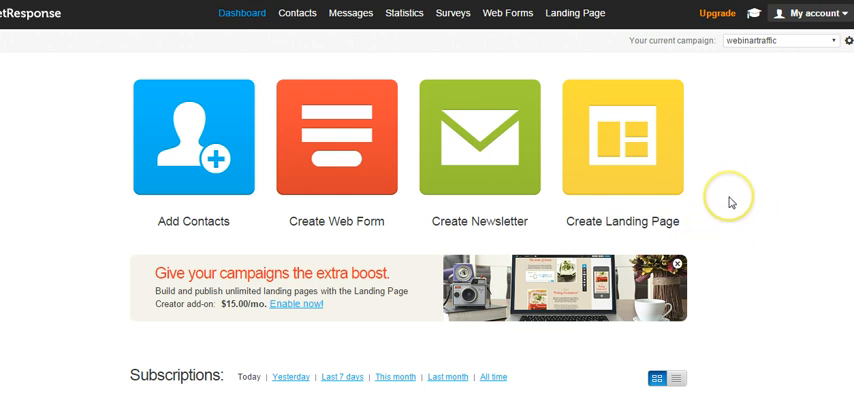
mouse_move(732, 202)
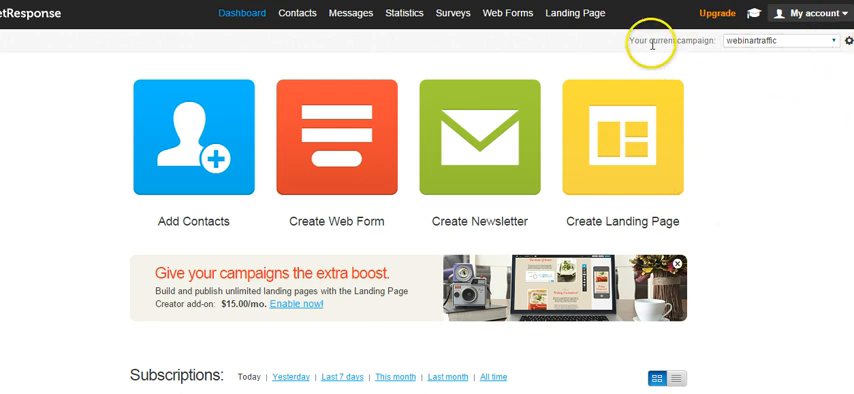
mouse_move(336, 66)
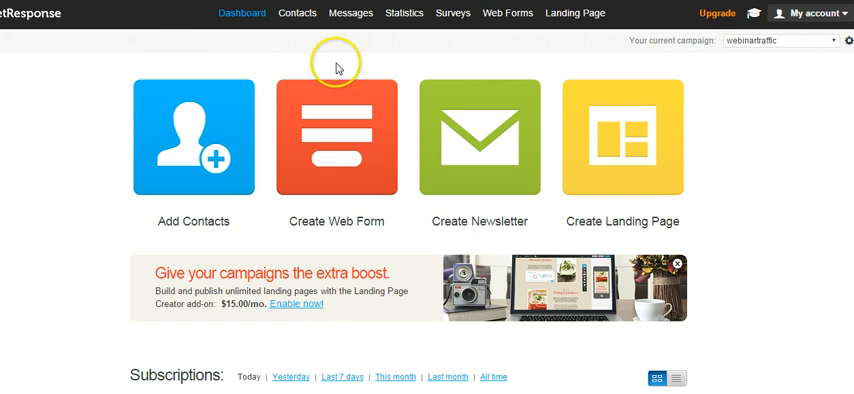
mouse_move(836, 184)
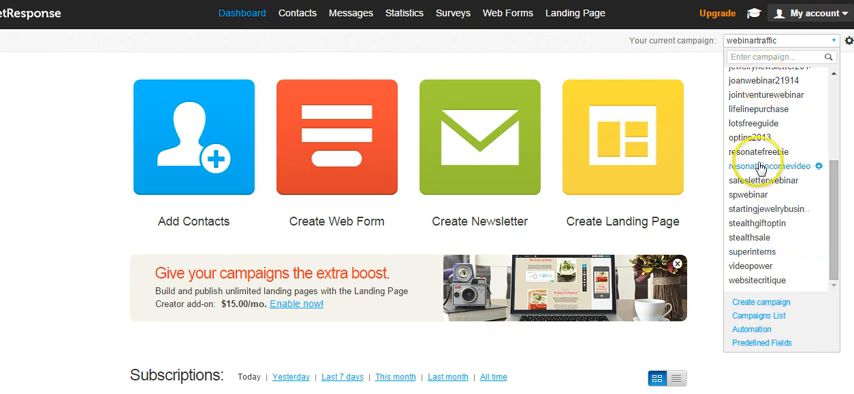
mouse_move(708, 168)
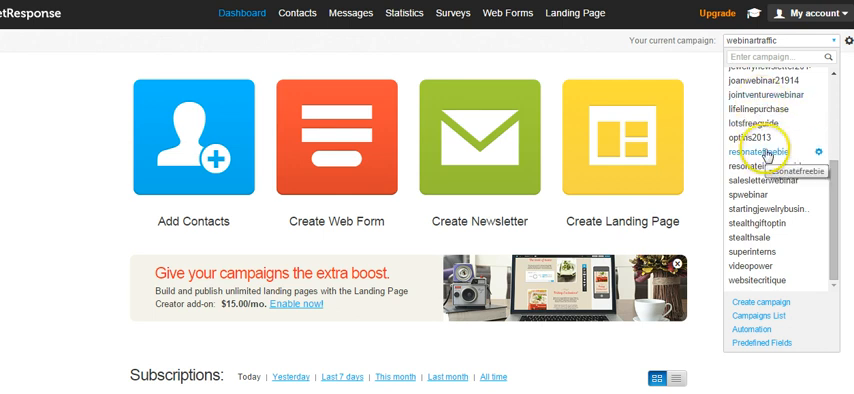
mouse_move(762, 152)
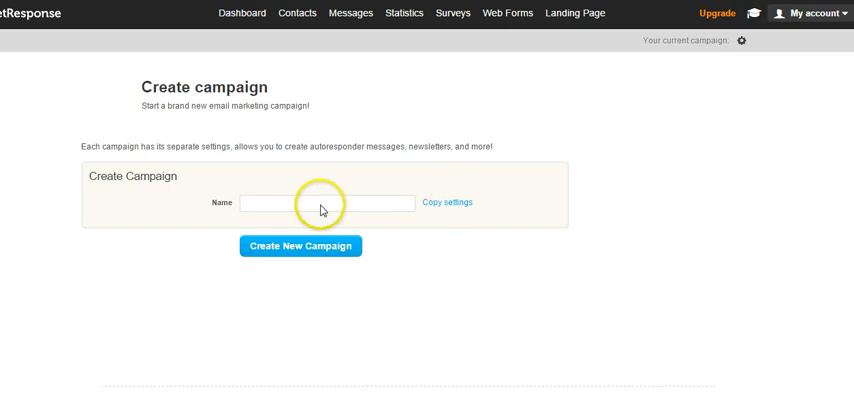
Name the new campaign 'videotesting1' and create it.
left_click(324, 204)
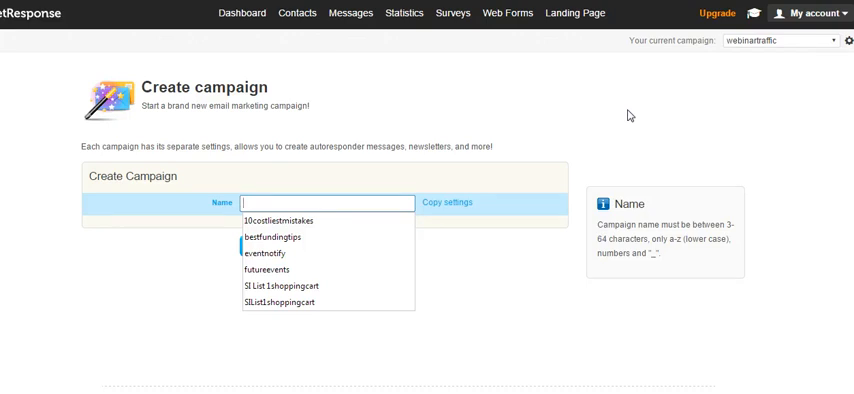
type("videotesting")
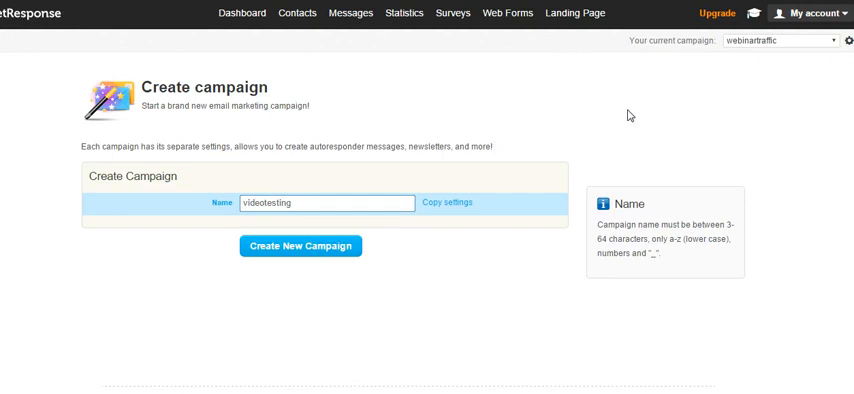
type("1")
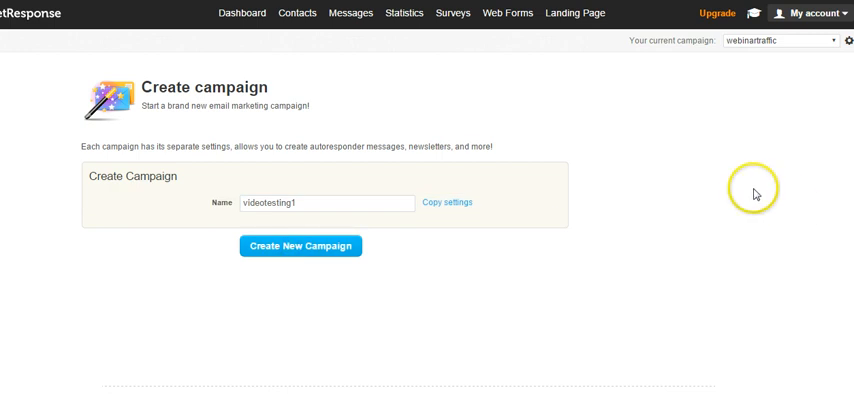
left_click(300, 246)
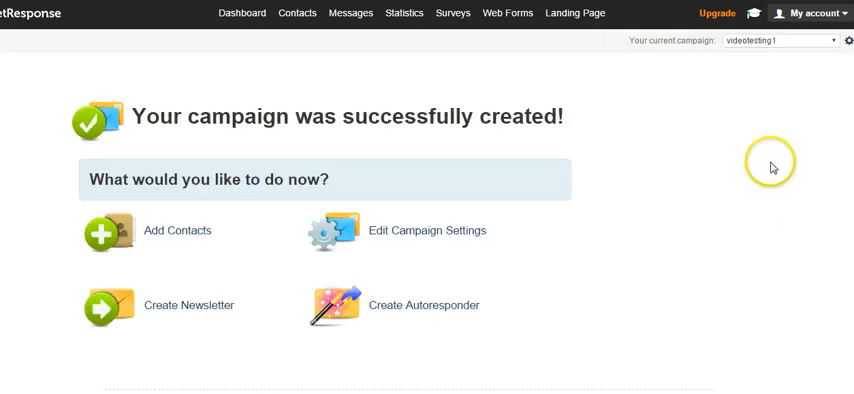
mouse_move(760, 196)
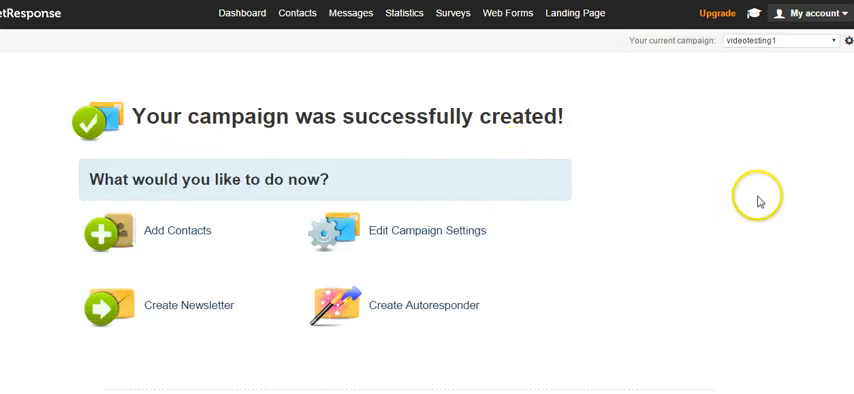
mouse_move(740, 160)
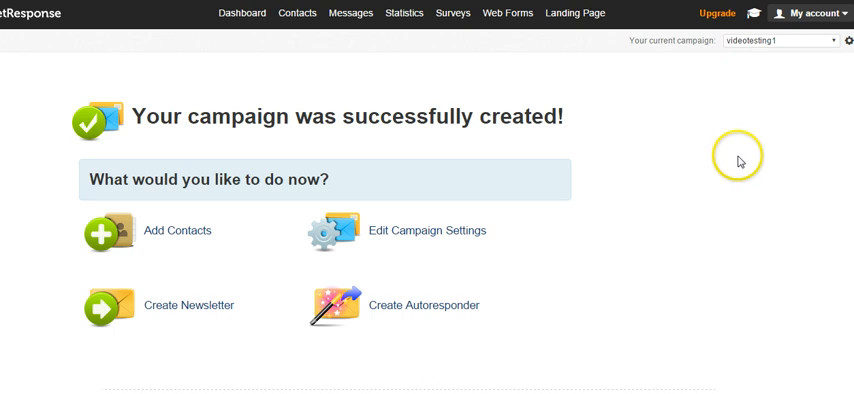
mouse_move(740, 160)
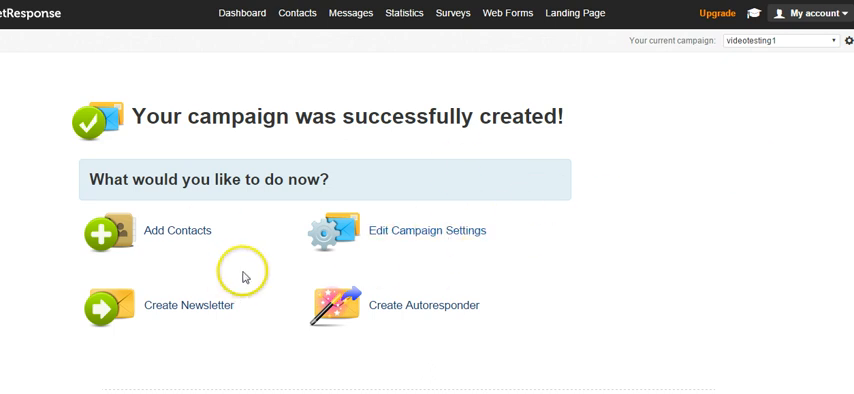
mouse_move(190, 234)
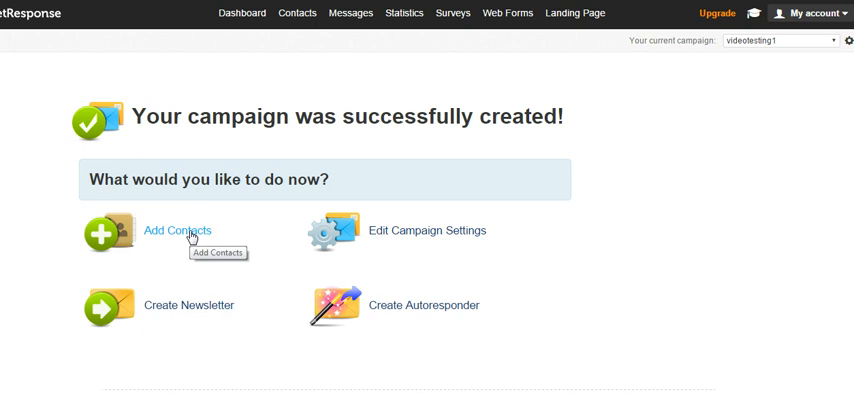
mouse_move(184, 312)
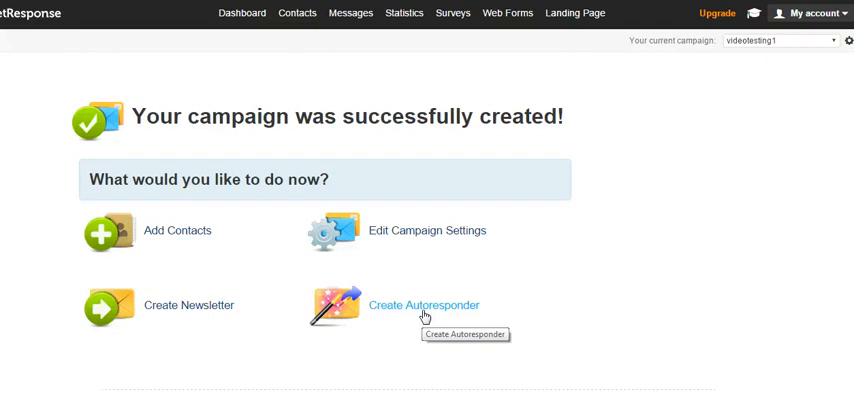
mouse_move(676, 240)
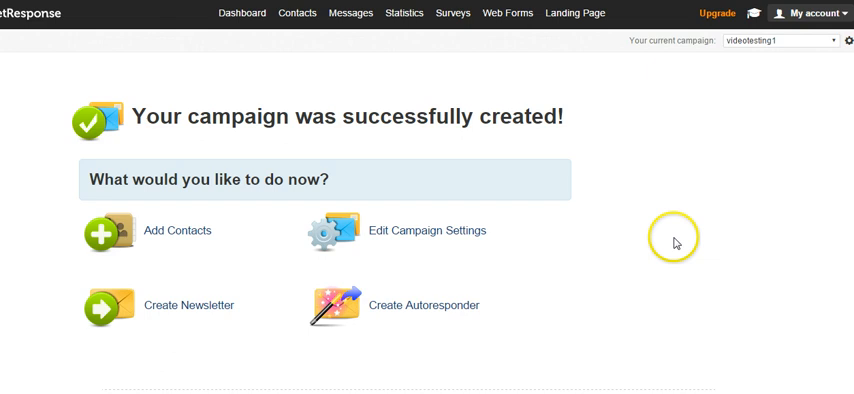
mouse_move(398, 246)
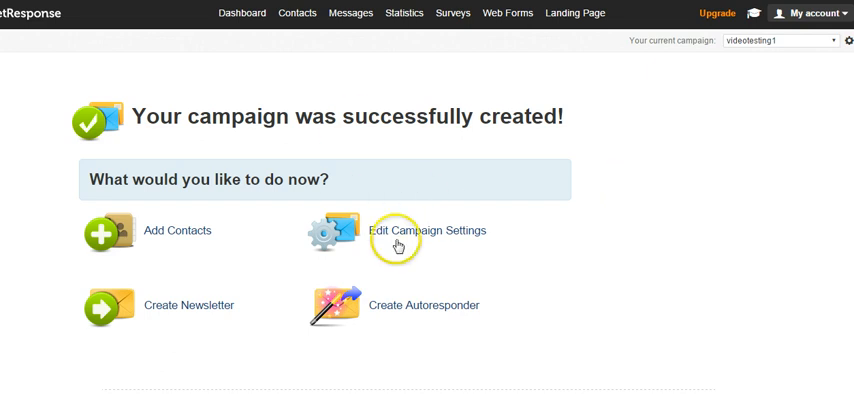
mouse_move(588, 220)
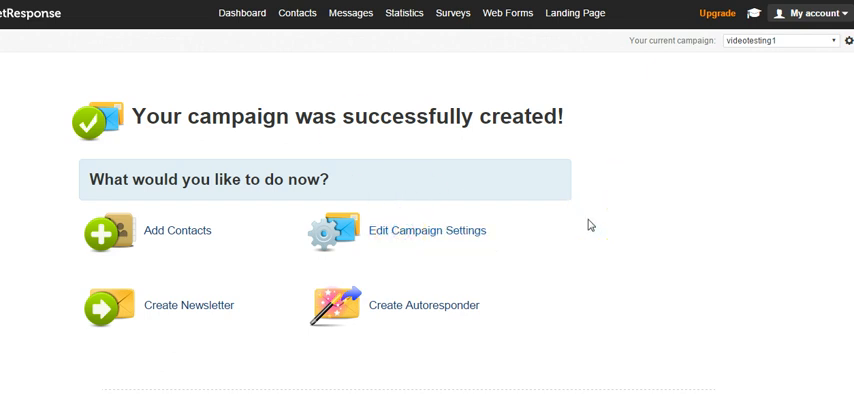
Go to Edit Campaign Settings for videotesting1 from the success page.
left_click(428, 230)
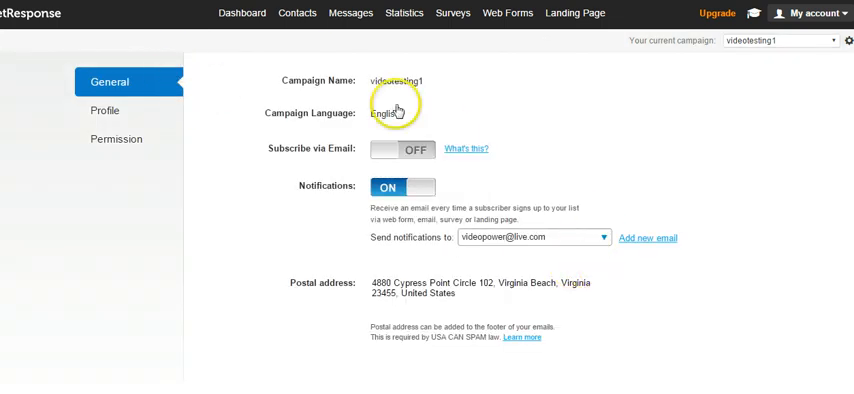
mouse_move(278, 146)
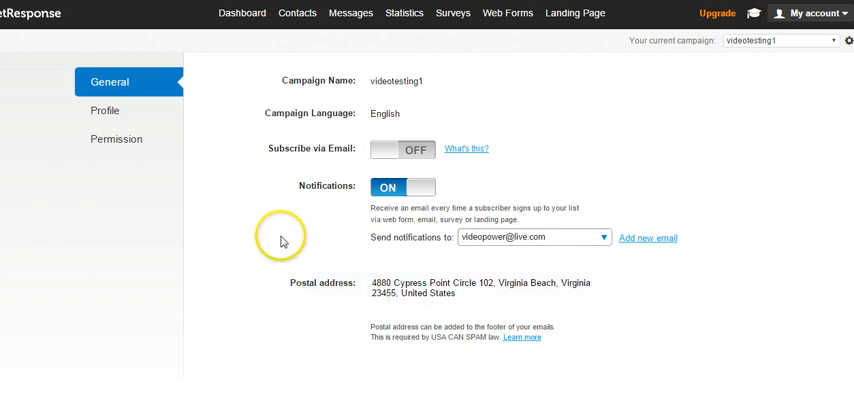
mouse_move(296, 256)
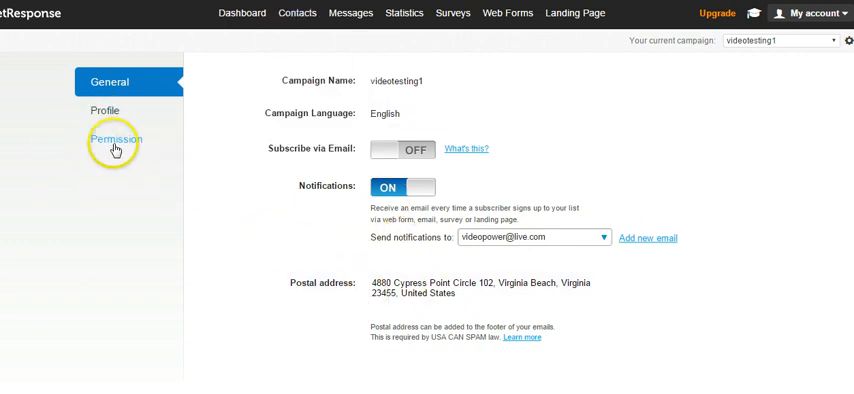
In Permission settings, uncheck confirmed opt-in for Email and Web subscriptions.
left_click(116, 140)
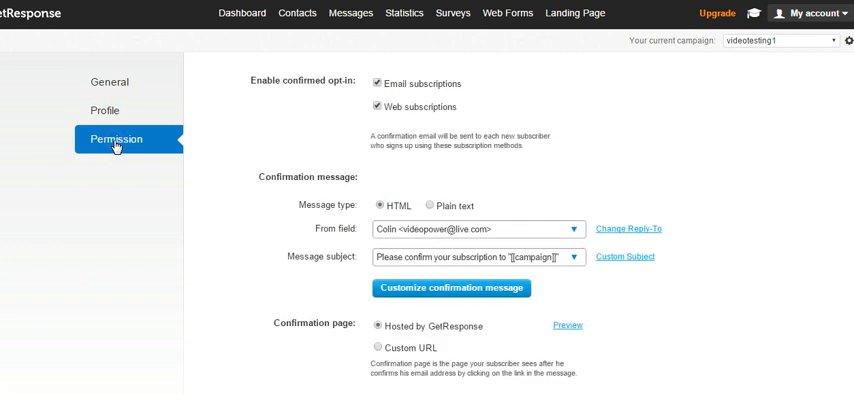
mouse_move(268, 104)
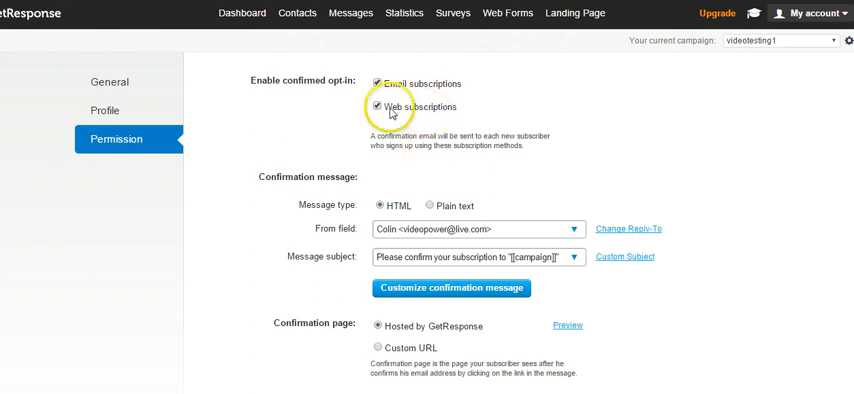
left_click(376, 84)
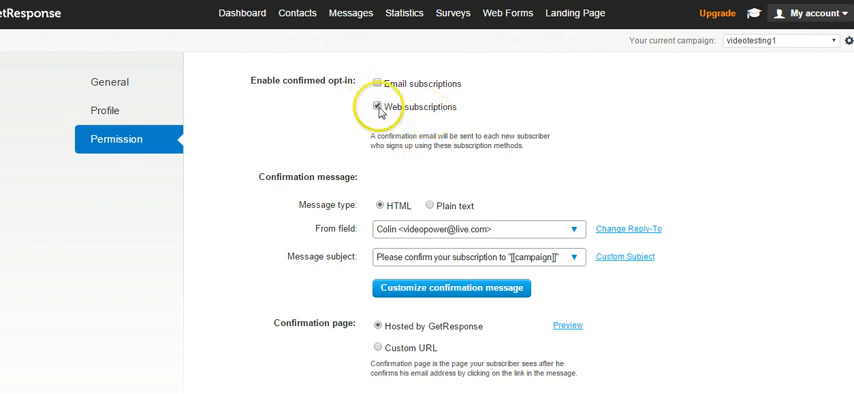
left_click(378, 106)
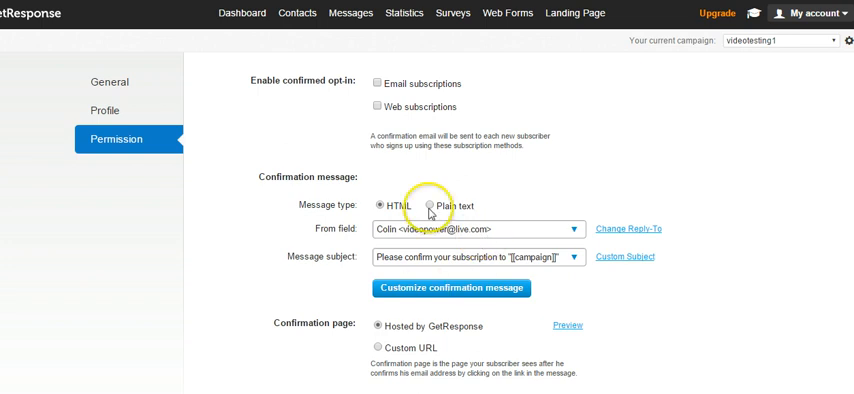
mouse_move(560, 252)
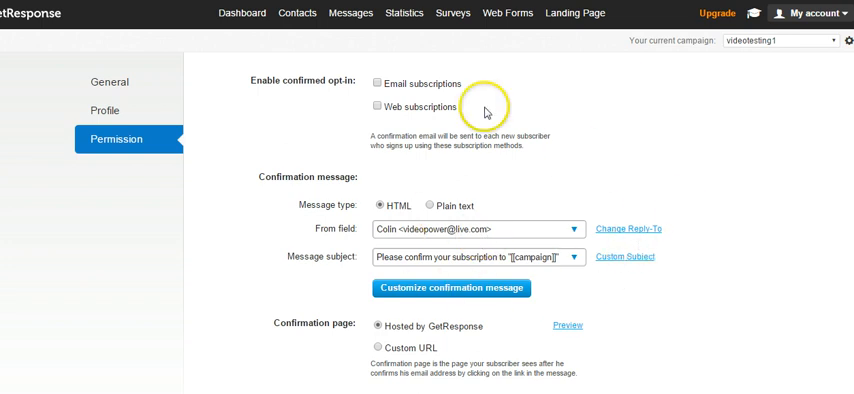
mouse_move(838, 258)
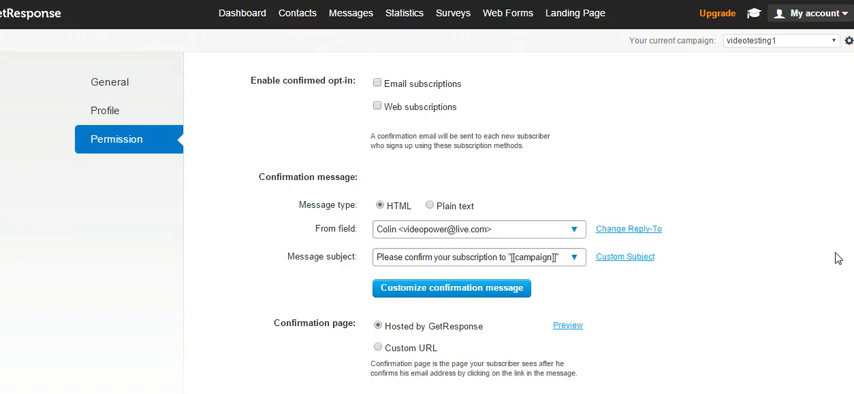
mouse_move(832, 252)
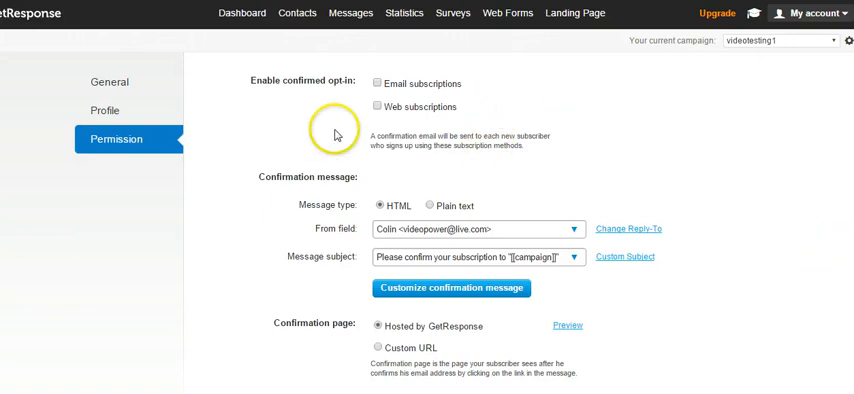
mouse_move(750, 194)
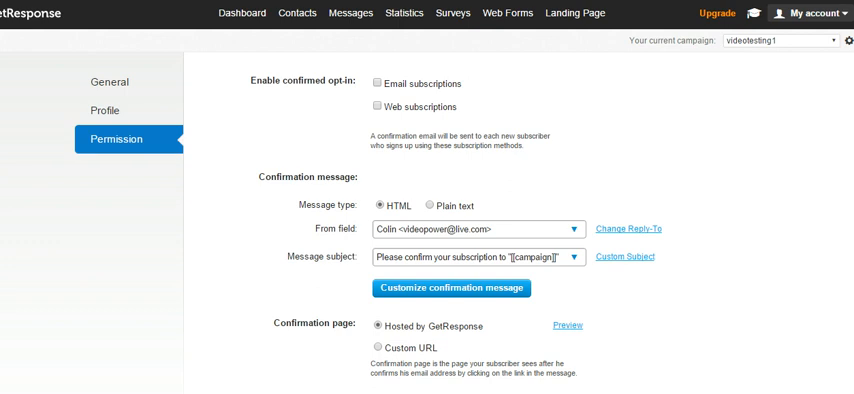
left_click(508, 12)
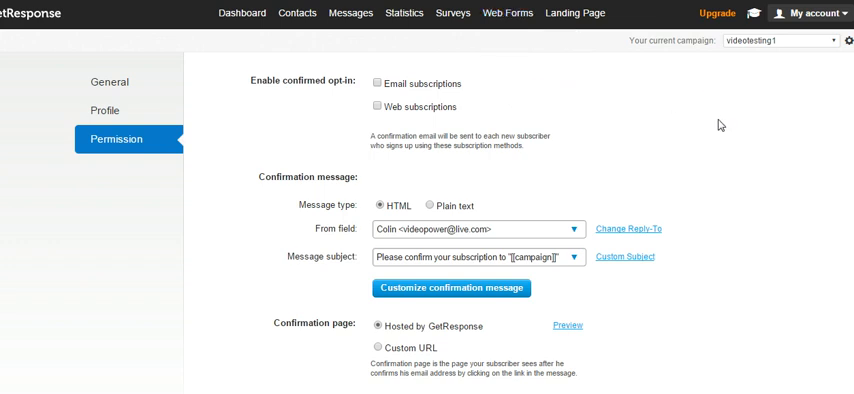
left_click(508, 12)
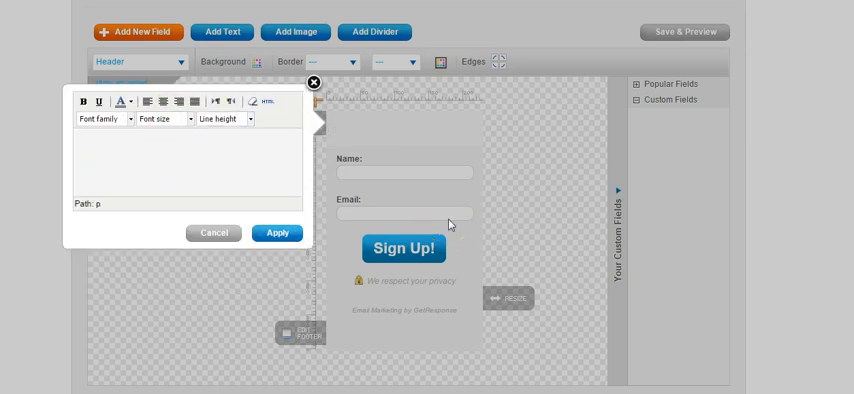
Enter 'Hi Everyone!!' as the form's header text.
type("Hi")
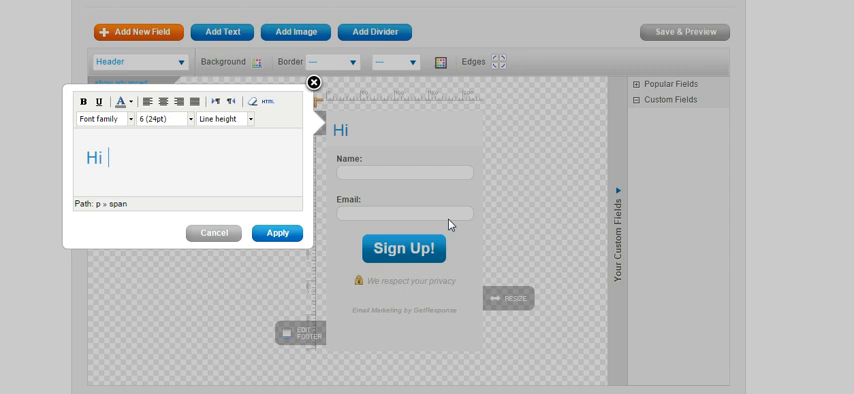
type("Every")
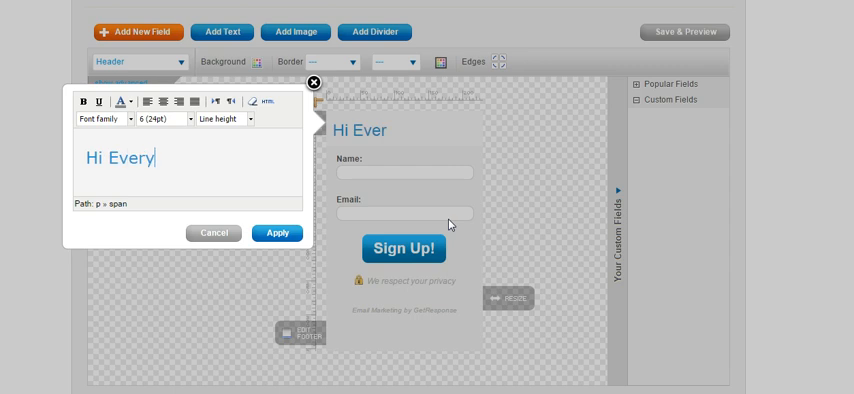
type("one!!")
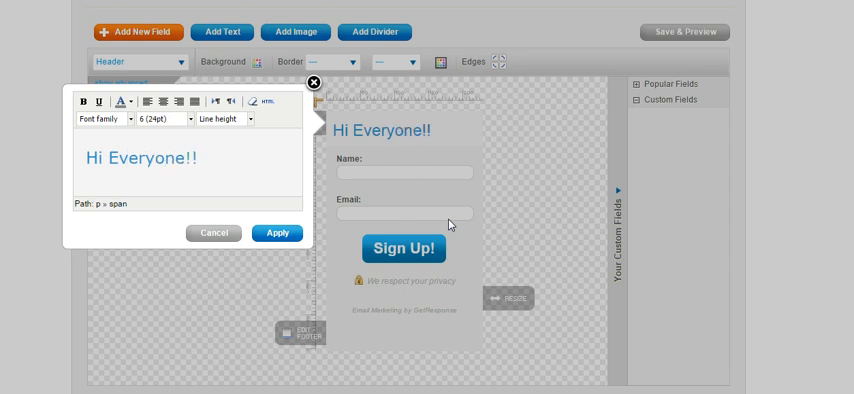
mouse_move(308, 188)
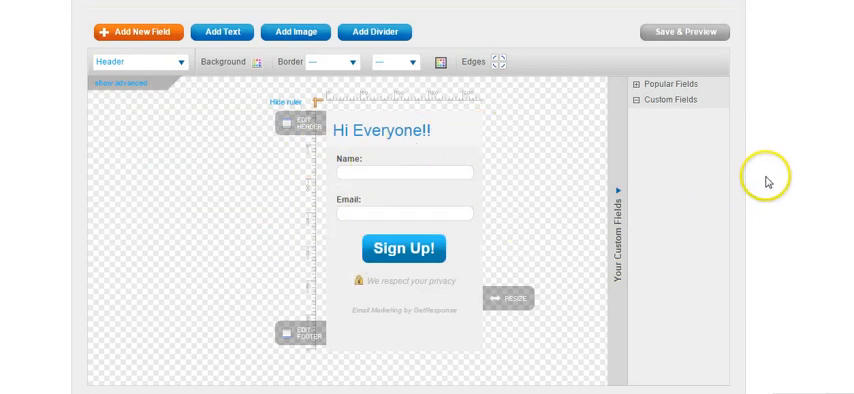
Advance to the form settings and select Custom Thank-you page, ready for its URL.
scroll("down", 3)
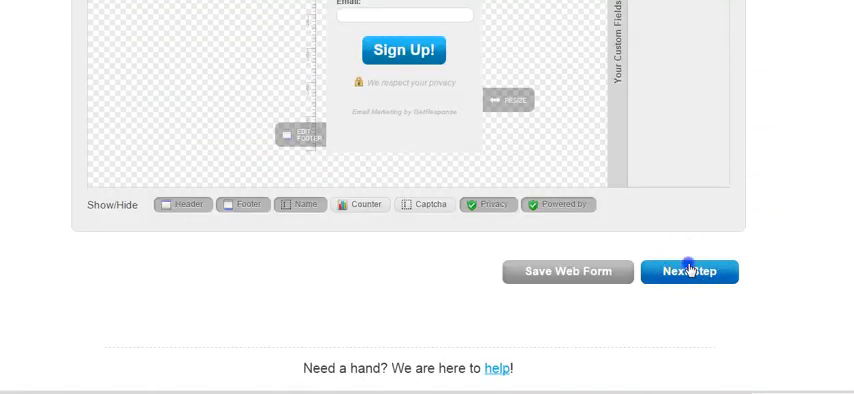
left_click(688, 272)
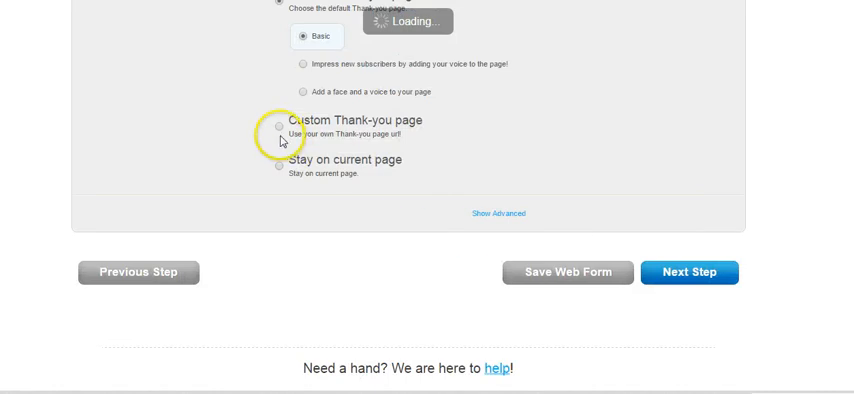
left_click(276, 128)
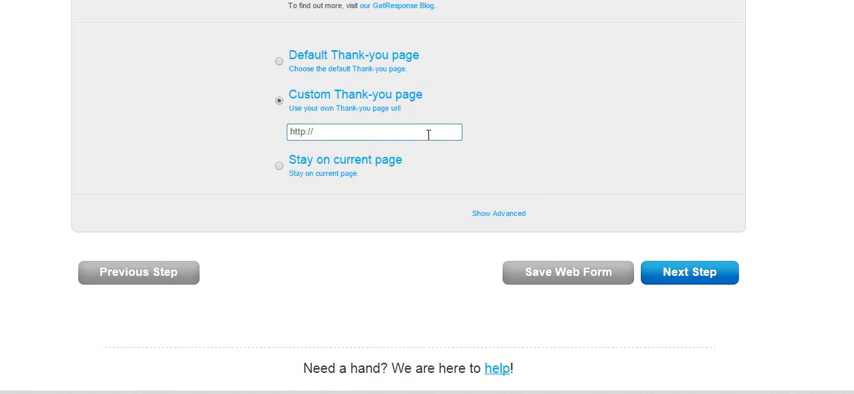
mouse_move(730, 176)
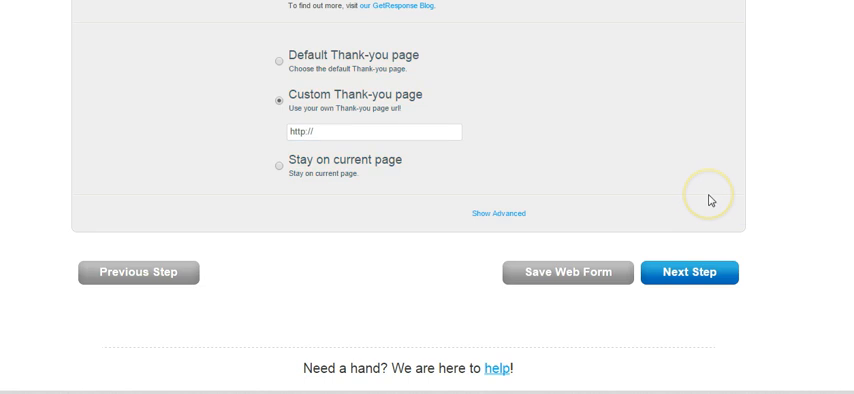
mouse_move(742, 200)
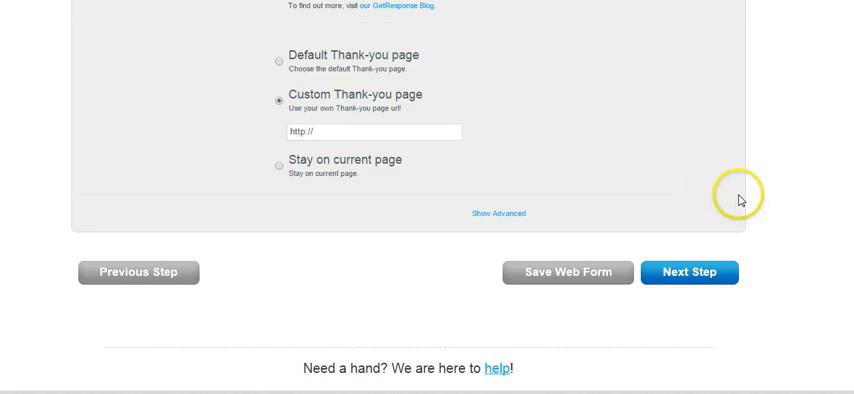
left_click(370, 132)
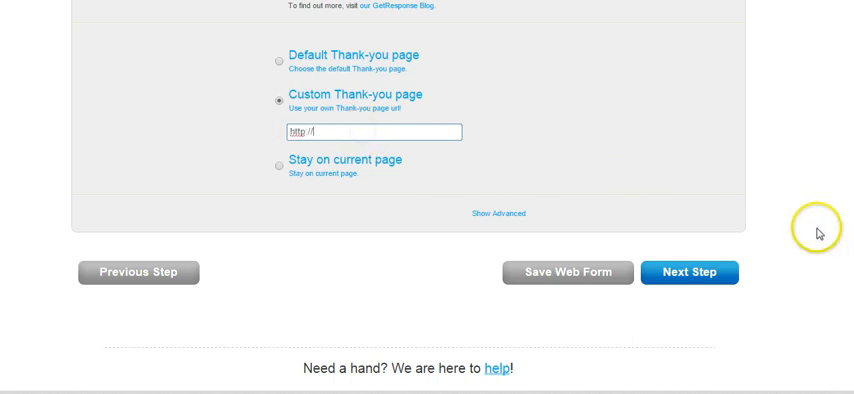
scroll("up", 3)
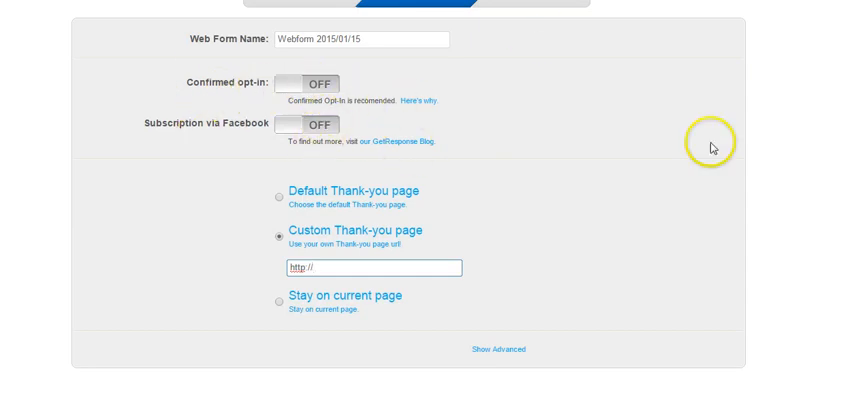
scroll("down", 3)
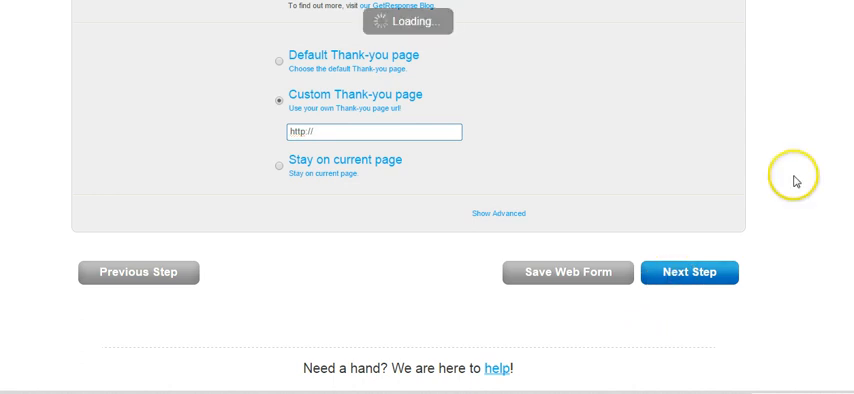
Advance to the publish step and view the form's JavaScript embed code.
left_click(688, 272)
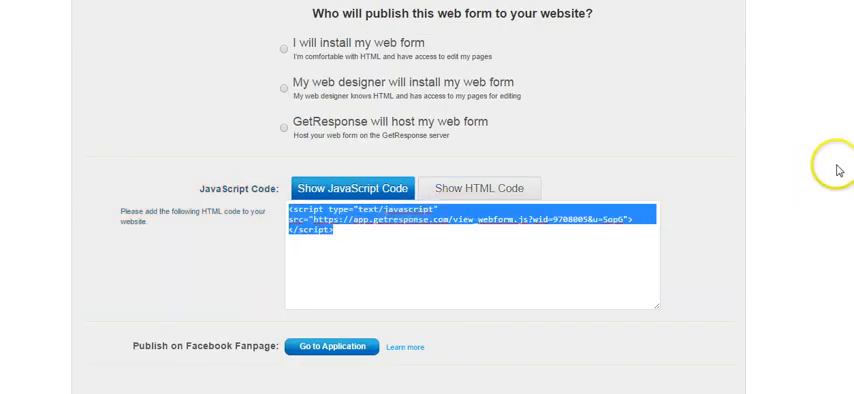
mouse_move(836, 160)
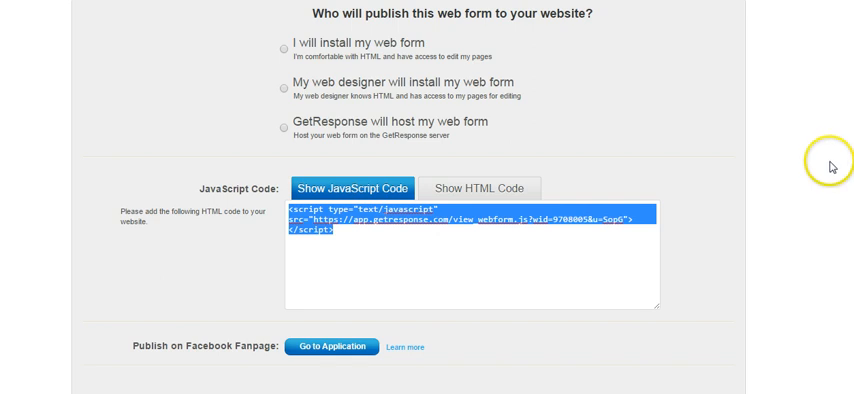
scroll("down", 3)
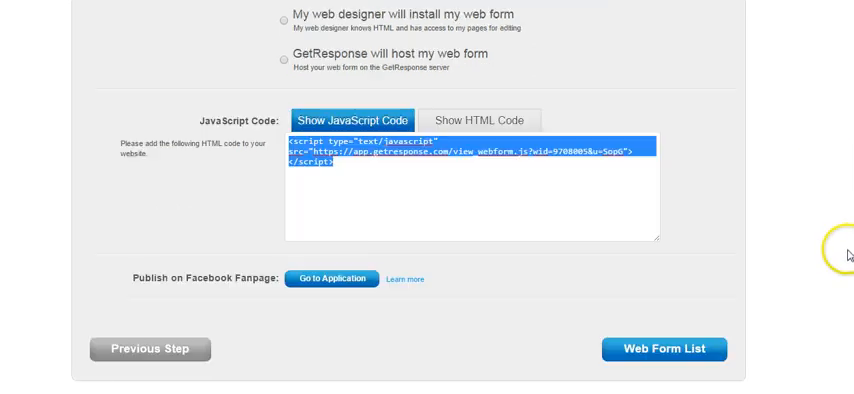